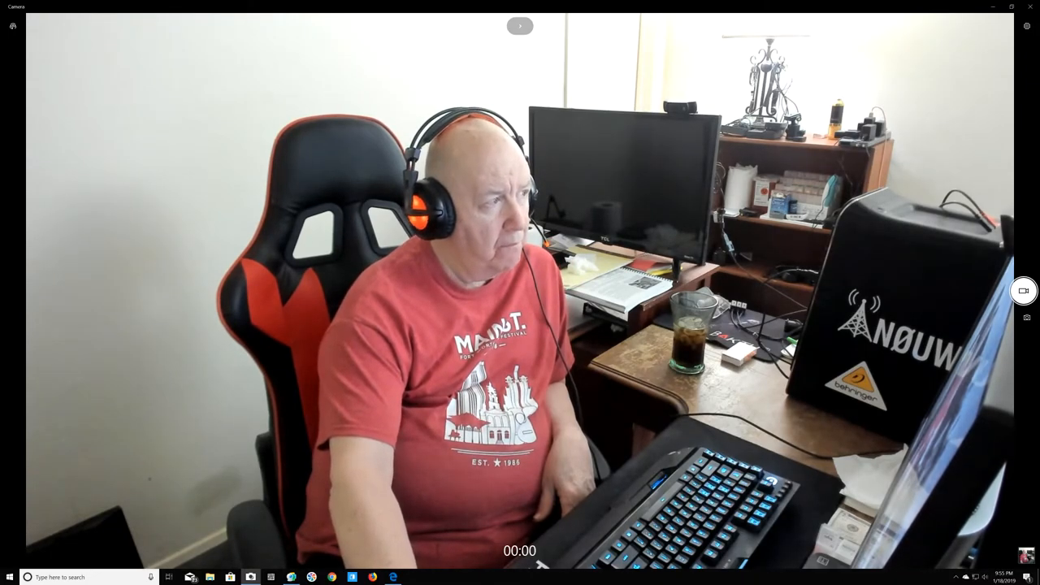
Stop the video recording of the desk setup so the clip is saved.
click(1022, 291)
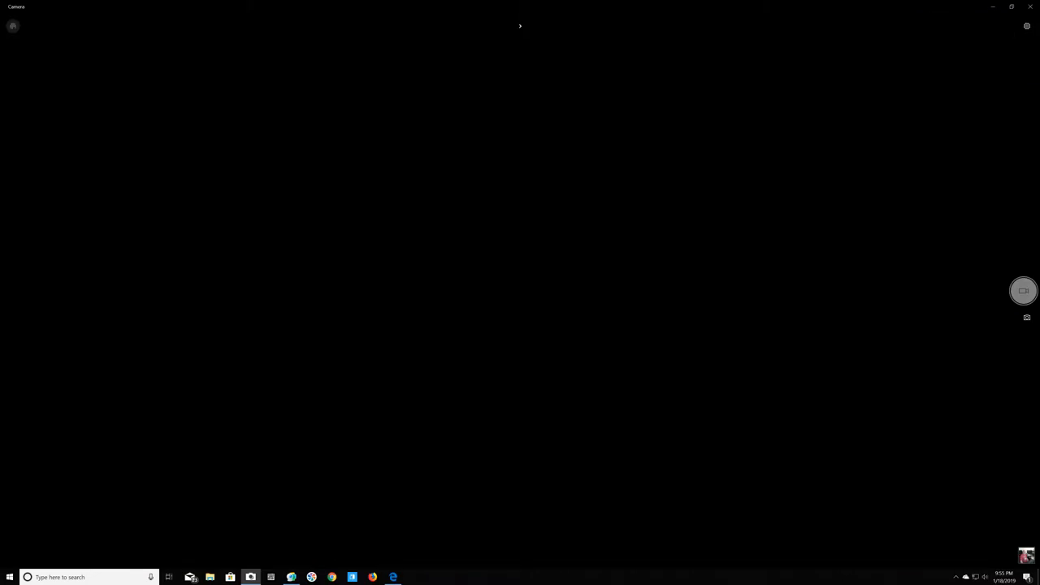